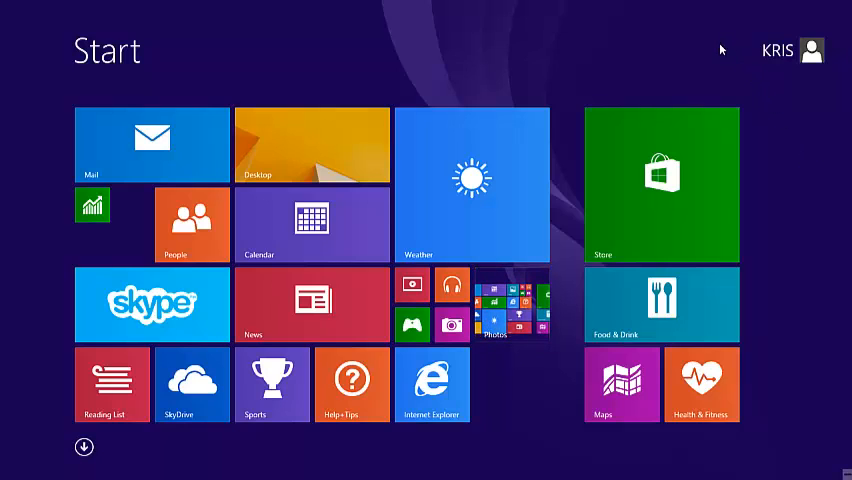
mouse_move(737, 41)
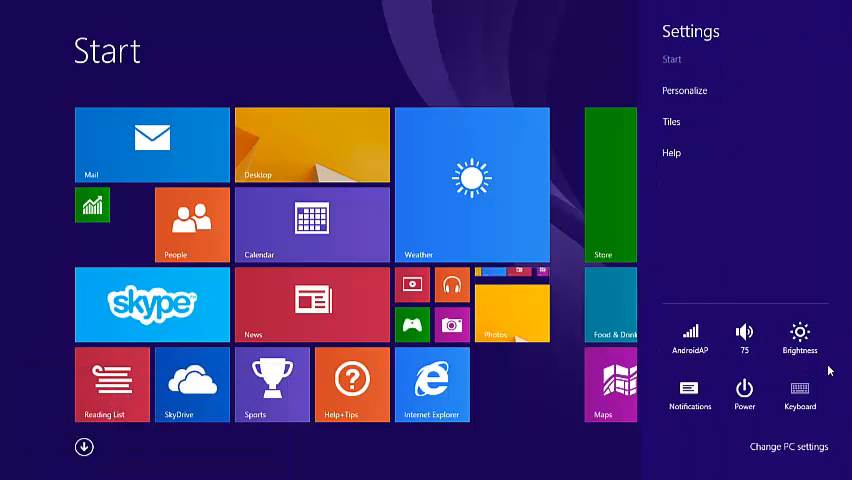
- Close the Settings pane after viewing Power, then switch to the desktop via the Desktop tile
left_click(744, 390)
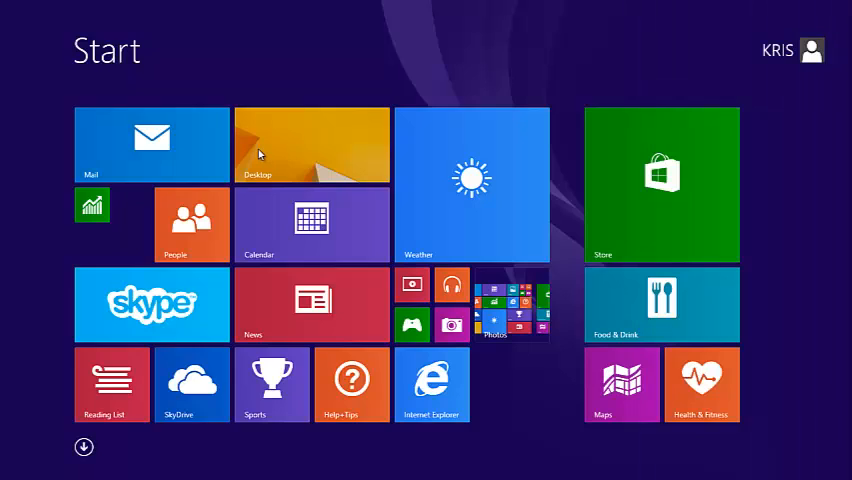
left_click(312, 143)
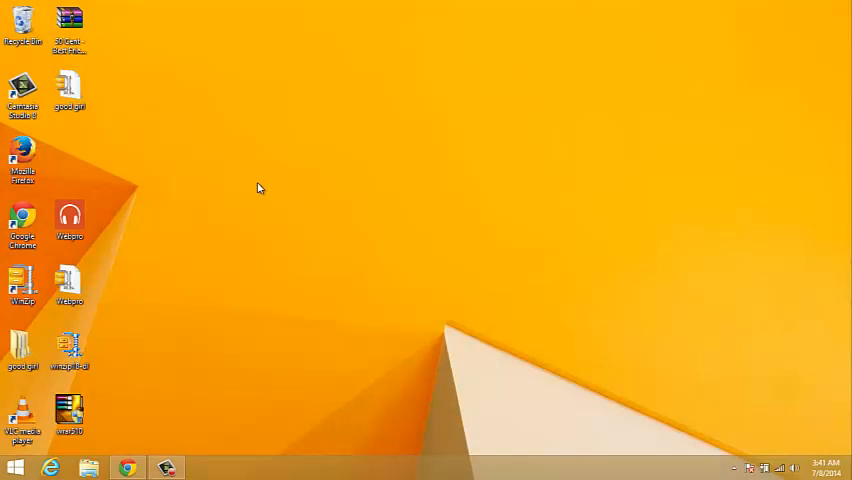
mouse_move(282, 381)
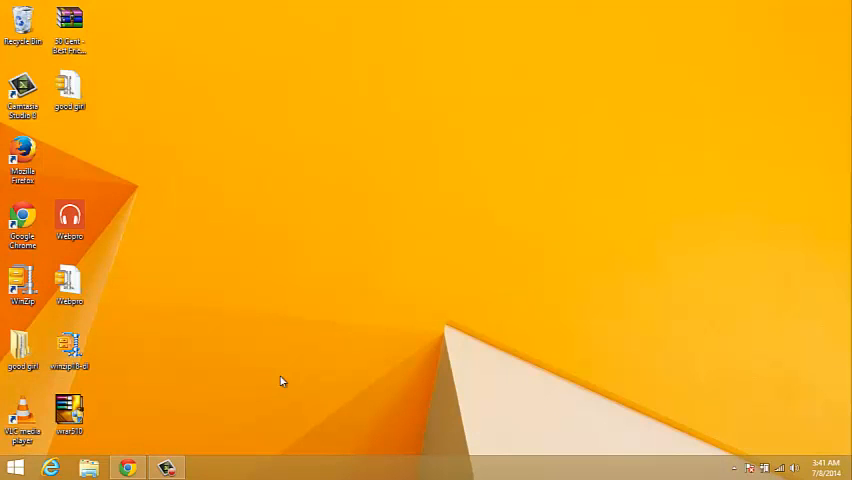